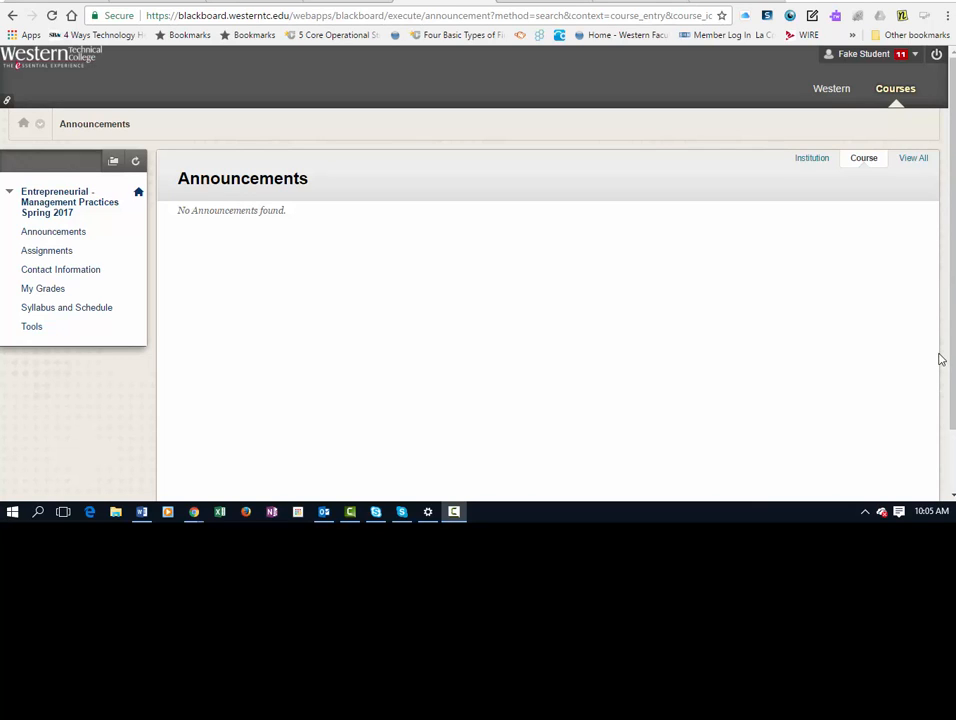
pyautogui.moveTo(930, 358)
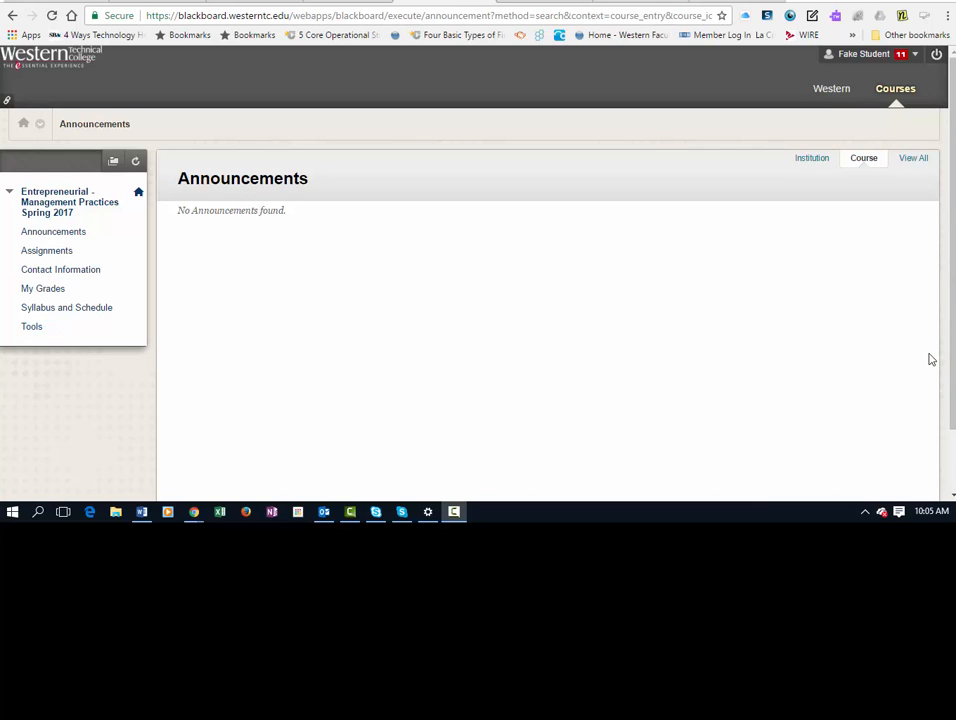
pyautogui.moveTo(812, 326)
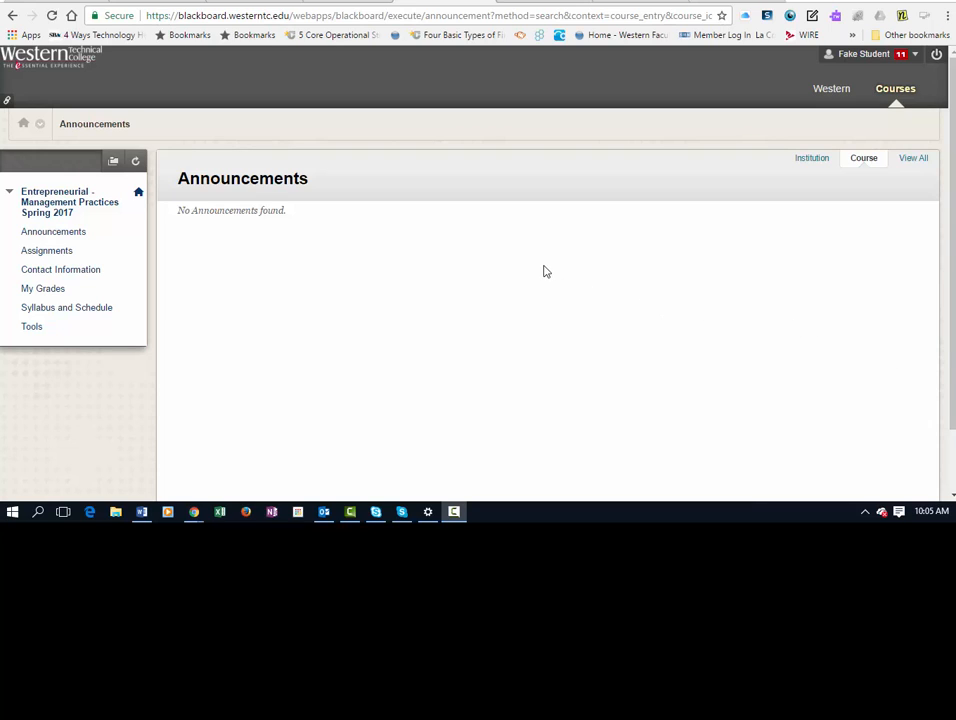
pyautogui.moveTo(450, 151)
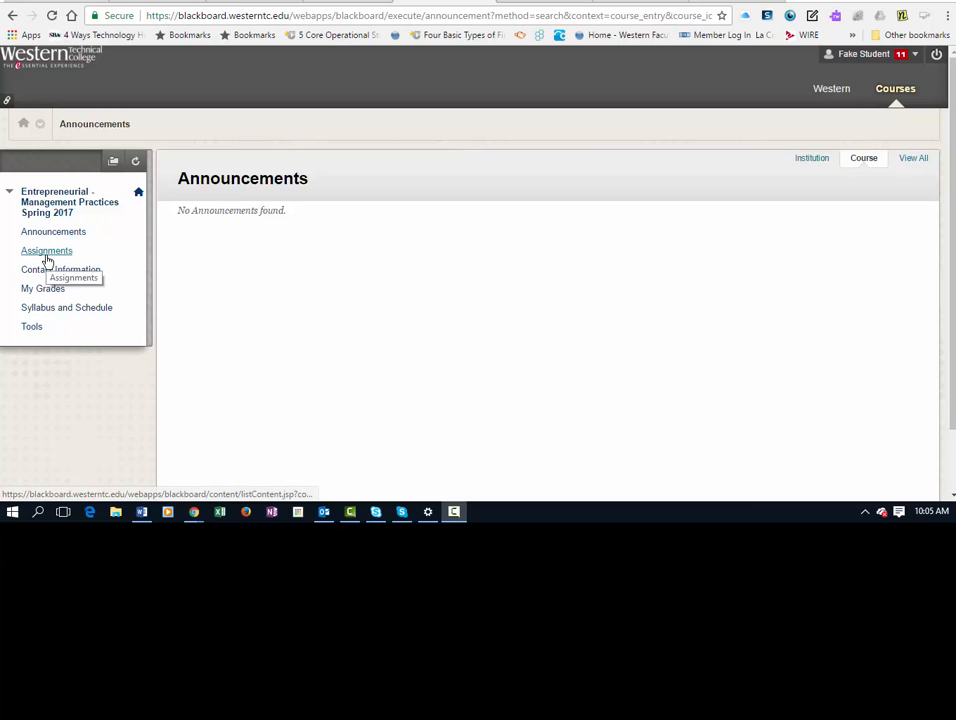
# Step: From Assignments, open the Submit Performance Assessment Task page for Research of Management Concepts
pyautogui.click(46, 250)
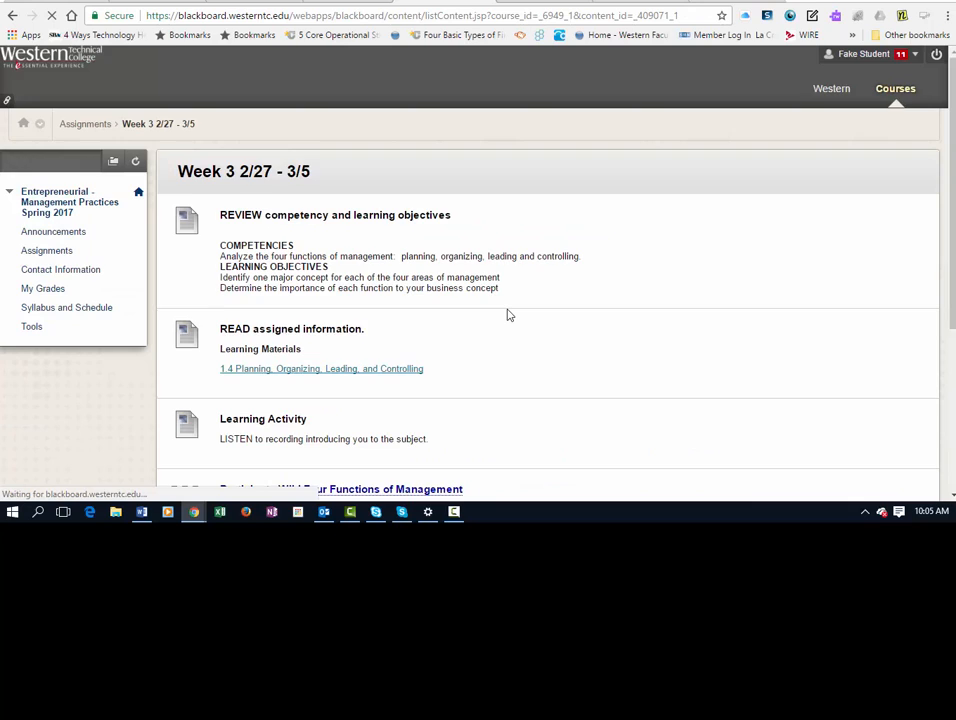
pyautogui.scroll(-3)
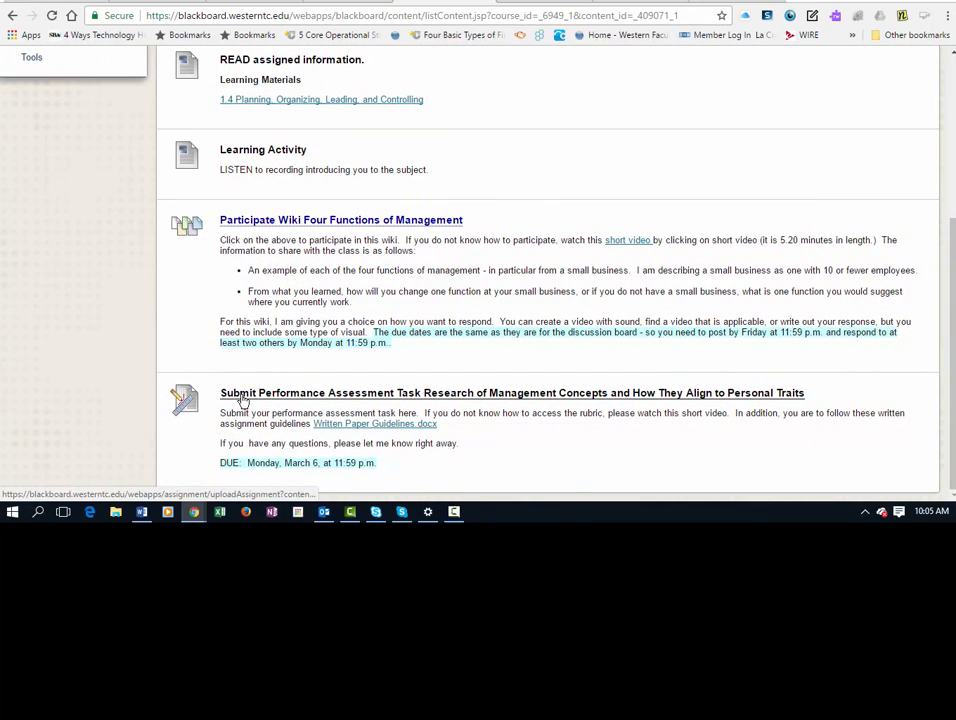
pyautogui.moveTo(280, 404)
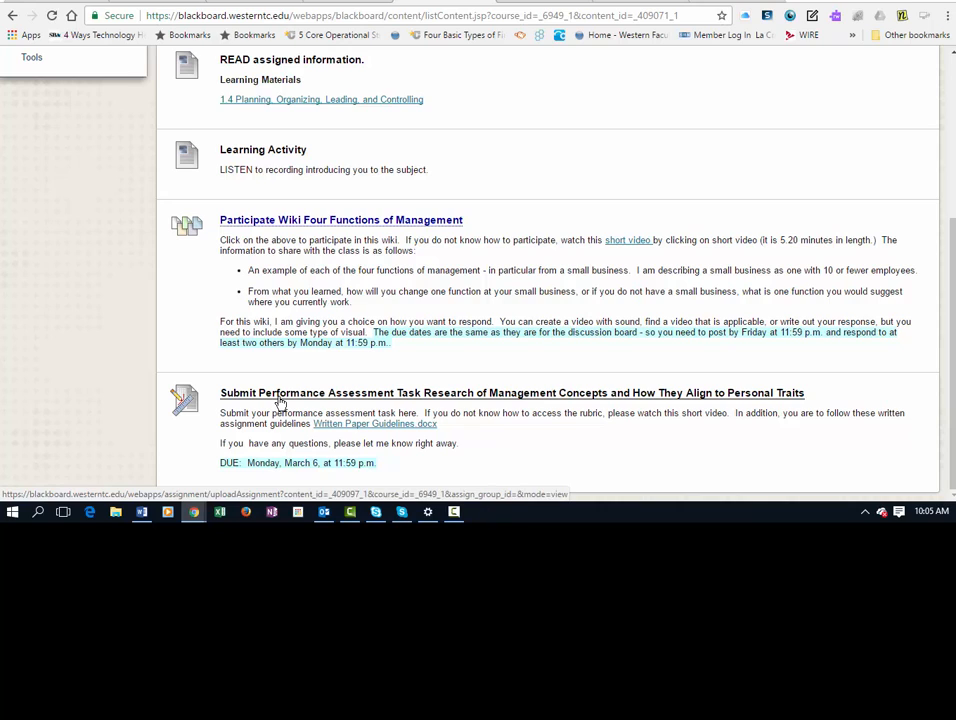
pyautogui.moveTo(340, 404)
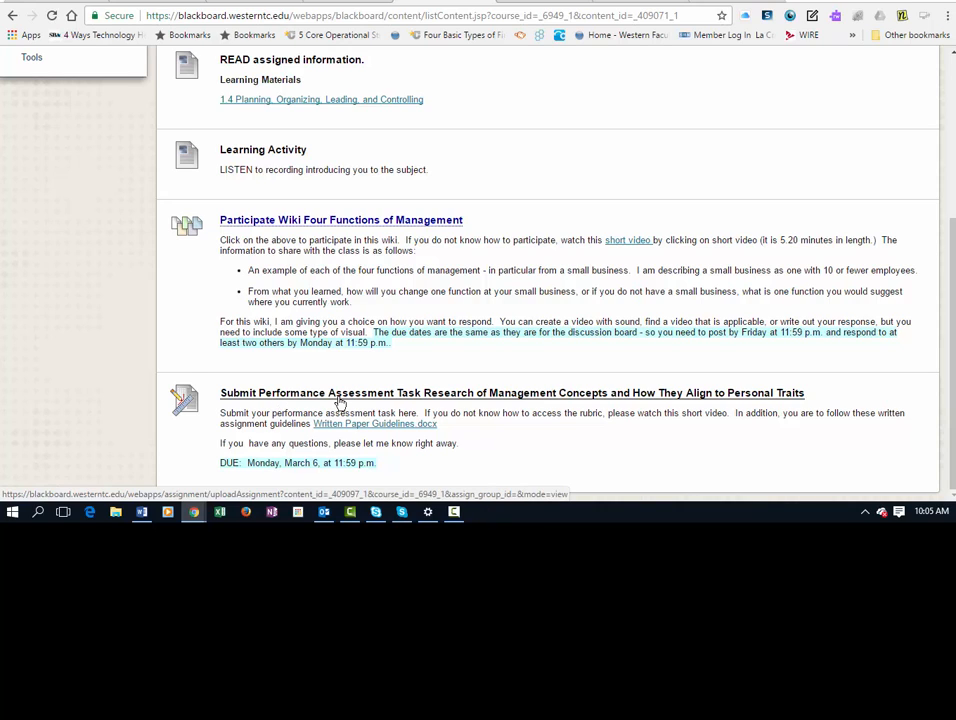
pyautogui.click(512, 392)
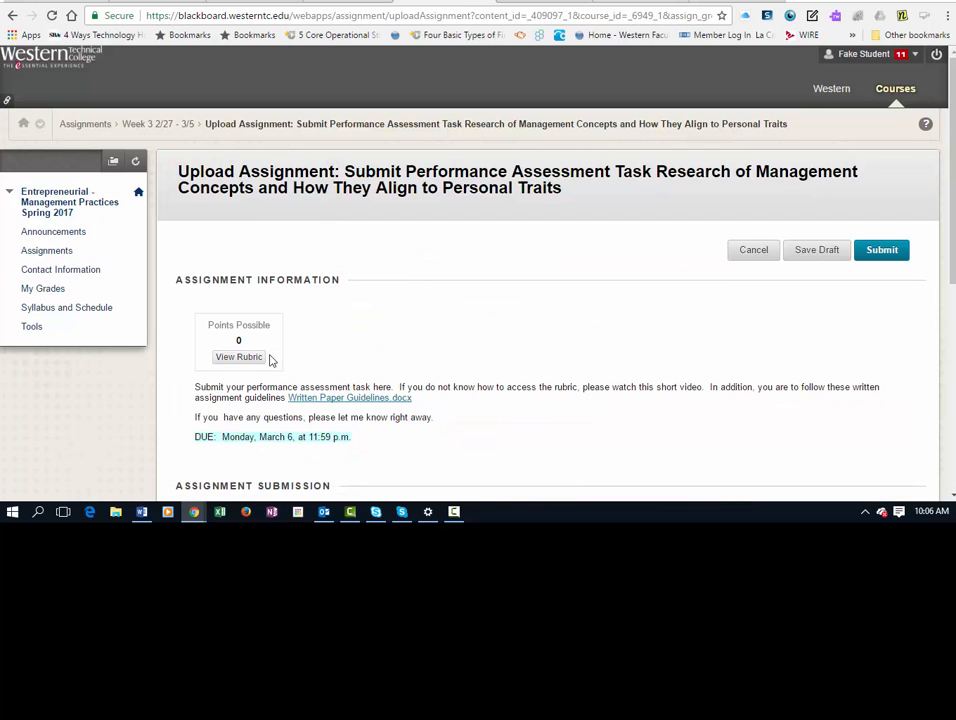
# Step: Open View Rubric and scroll through the four Met/Not Met management criteria in grid view
pyautogui.click(239, 357)
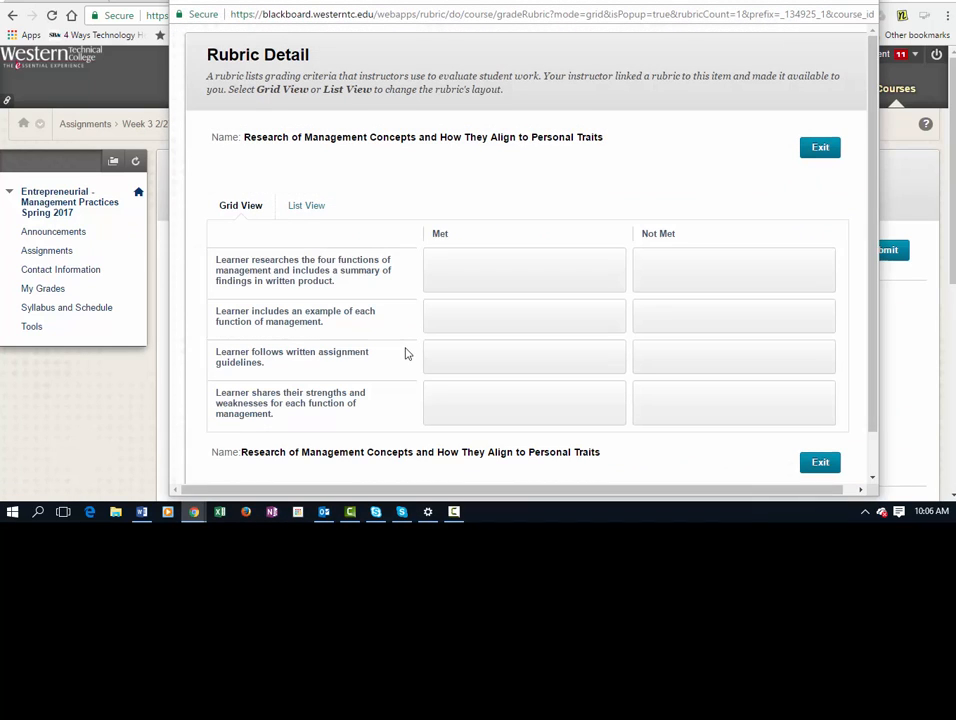
pyautogui.moveTo(305, 352)
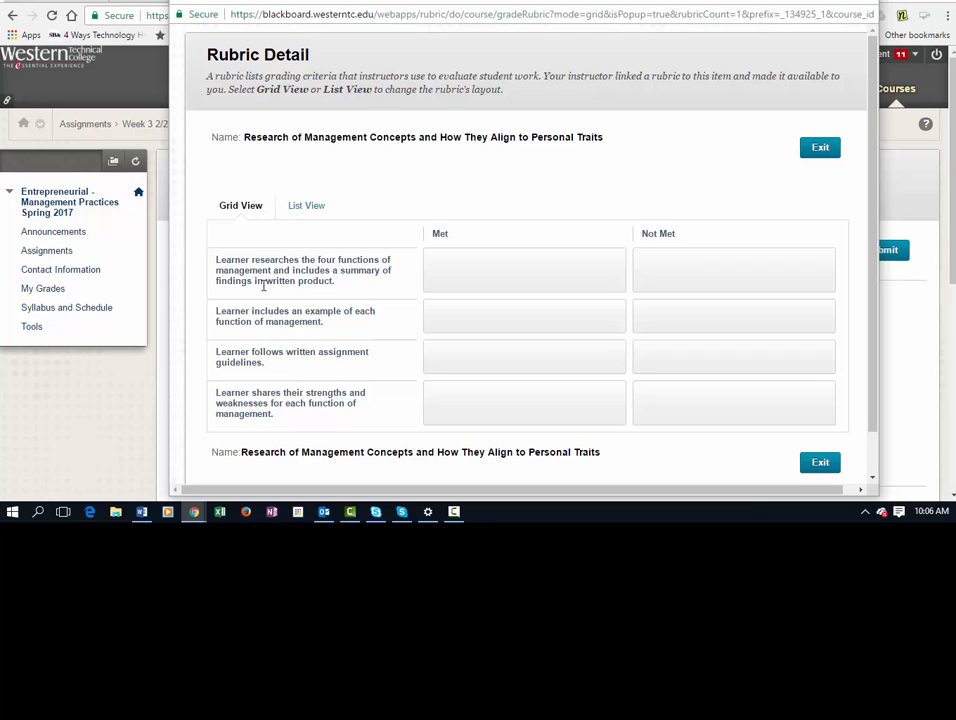
pyautogui.moveTo(366, 289)
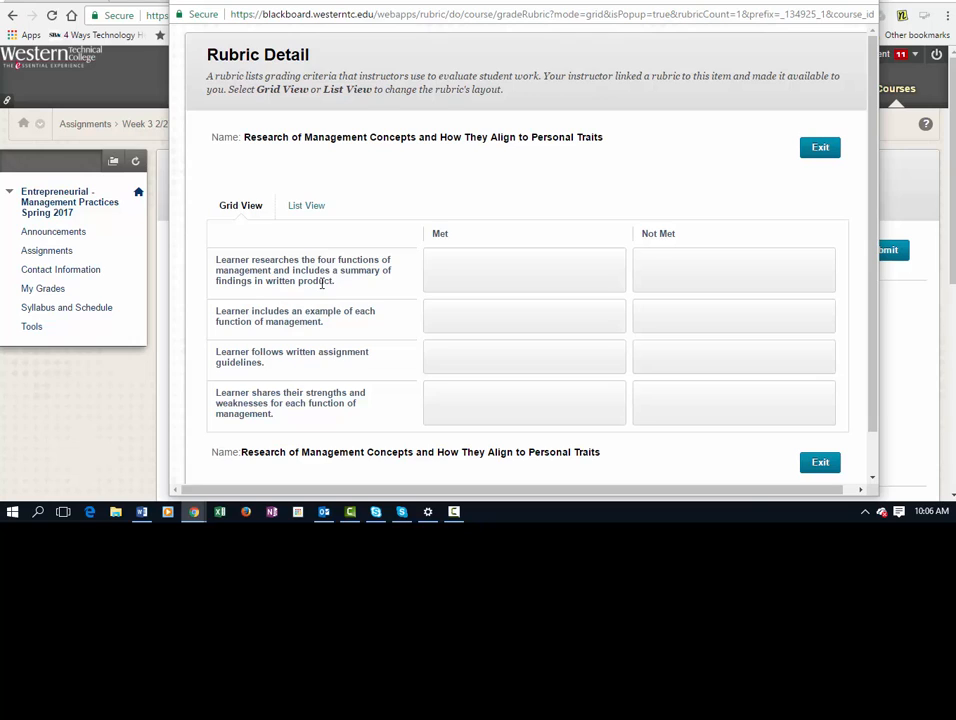
pyautogui.moveTo(559, 269)
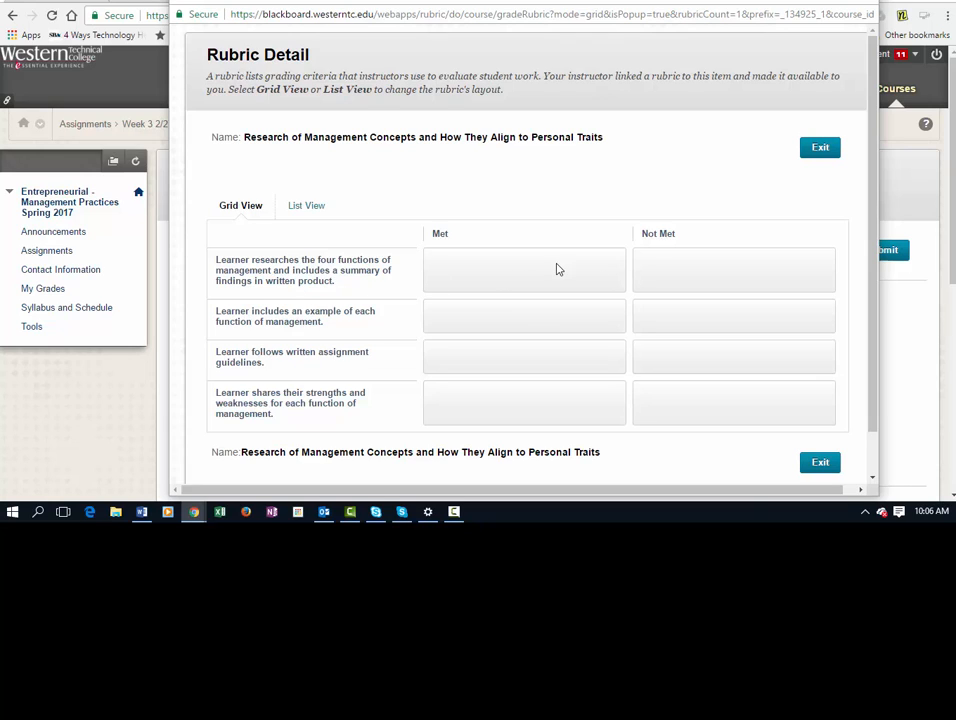
pyautogui.moveTo(392, 286)
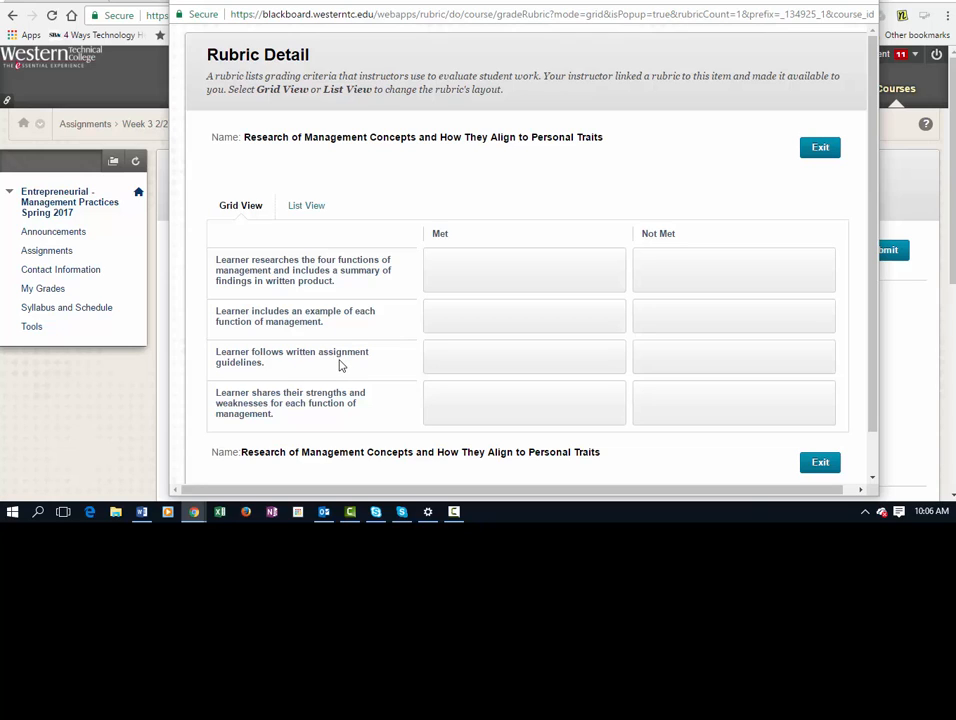
pyautogui.moveTo(369, 369)
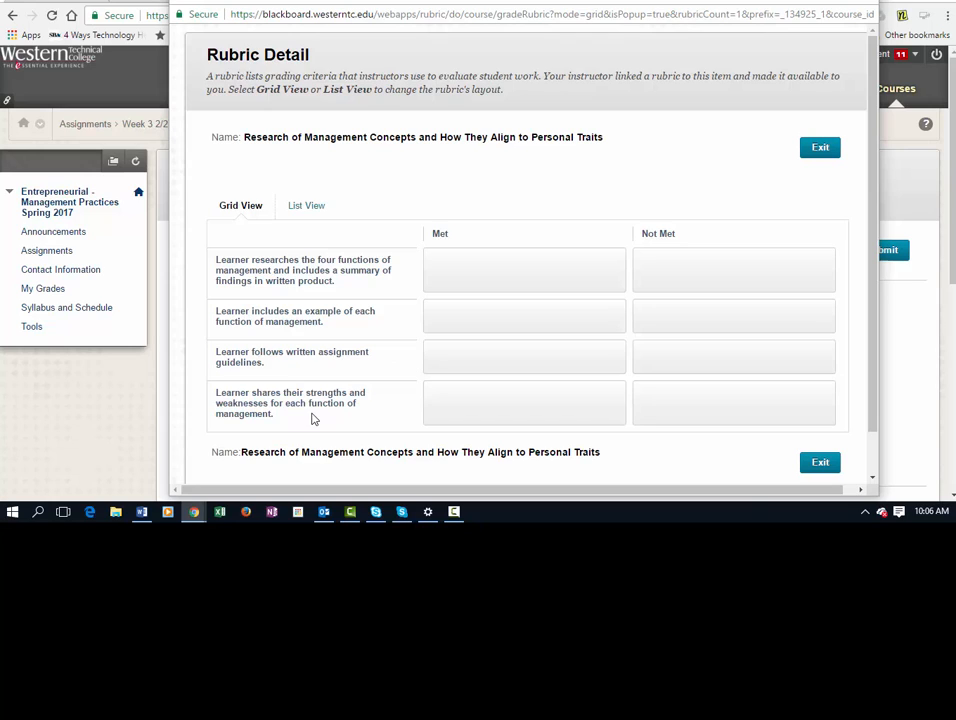
pyautogui.moveTo(397, 360)
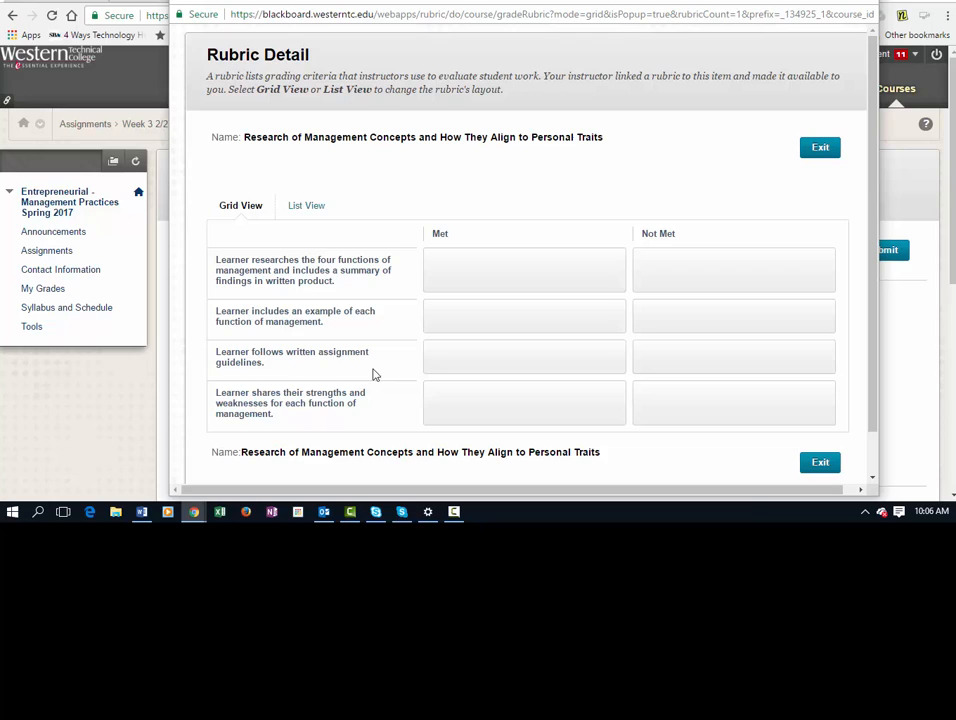
pyautogui.moveTo(375, 375)
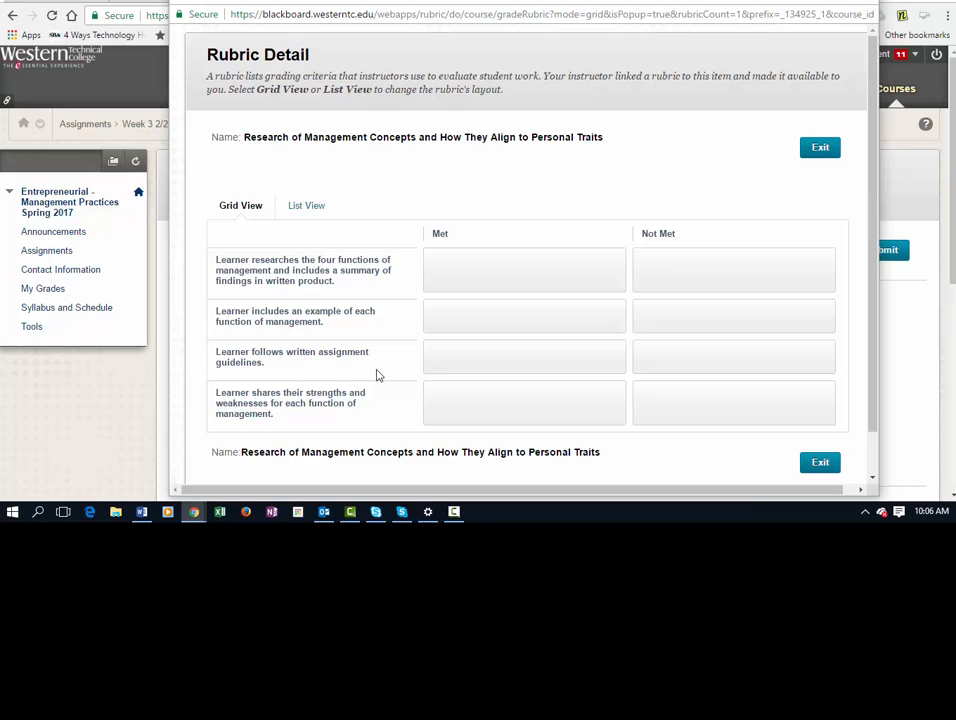
pyautogui.moveTo(358, 375)
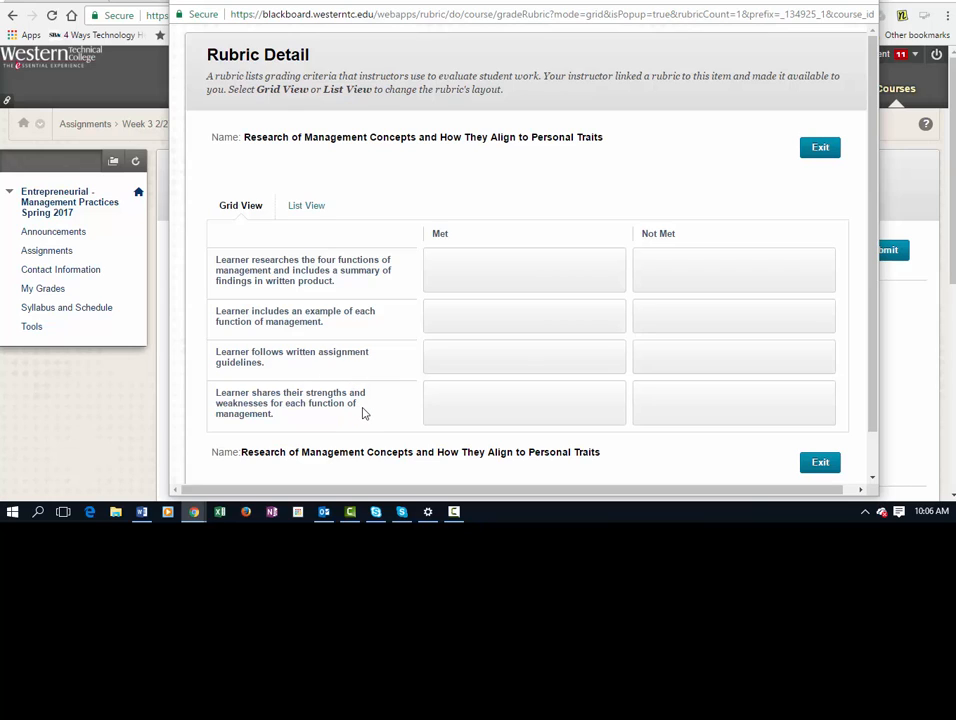
pyautogui.moveTo(289, 416)
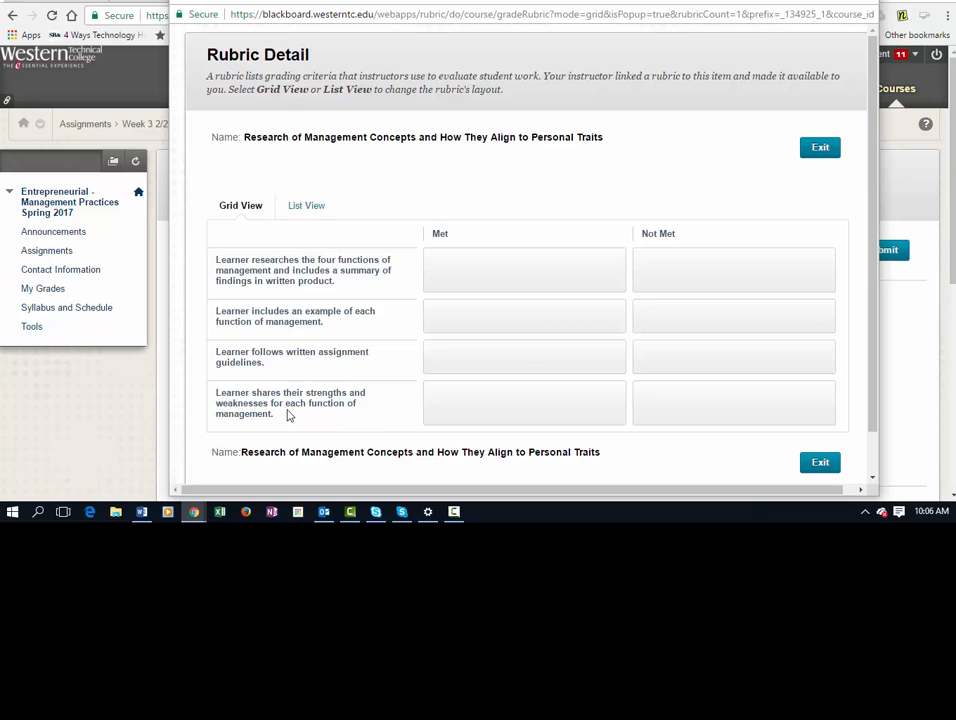
pyautogui.moveTo(365, 422)
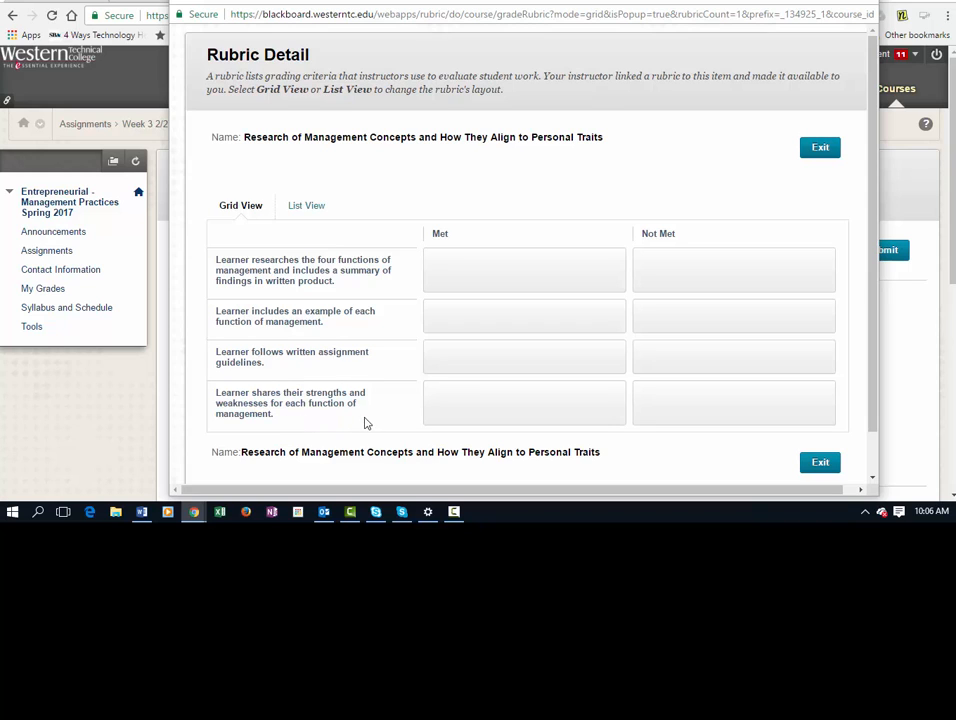
pyautogui.moveTo(353, 417)
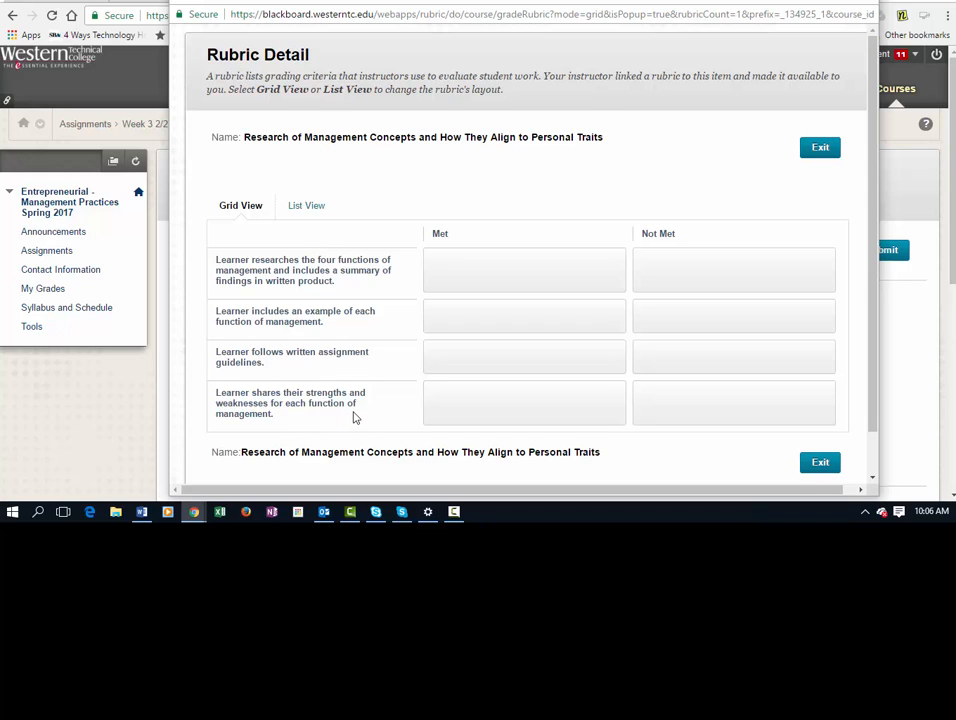
pyautogui.scroll(-3)
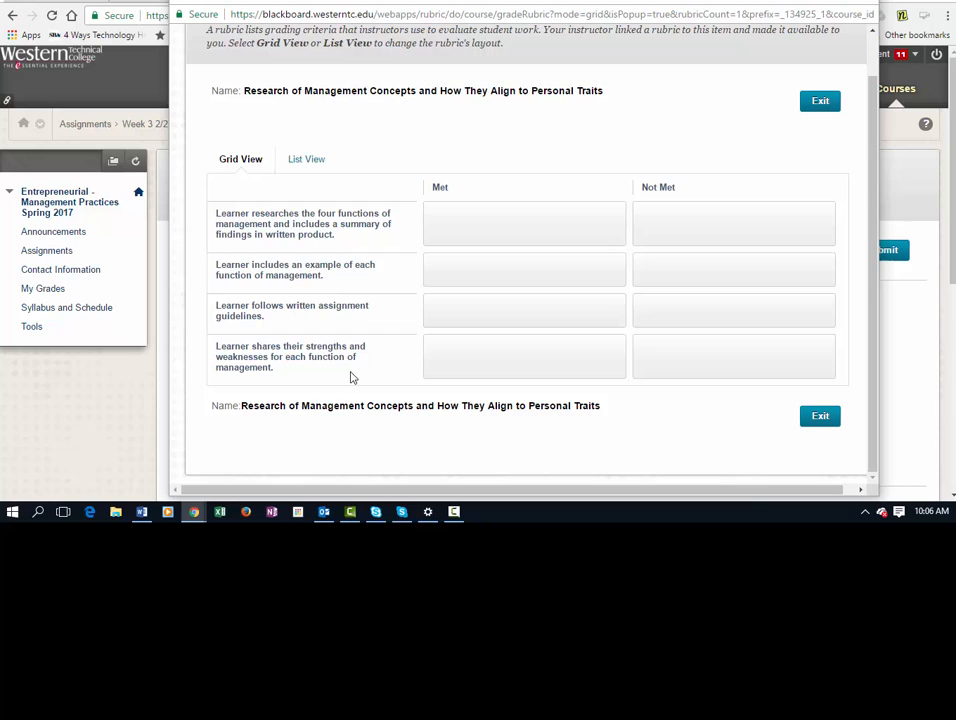
pyautogui.moveTo(320, 400)
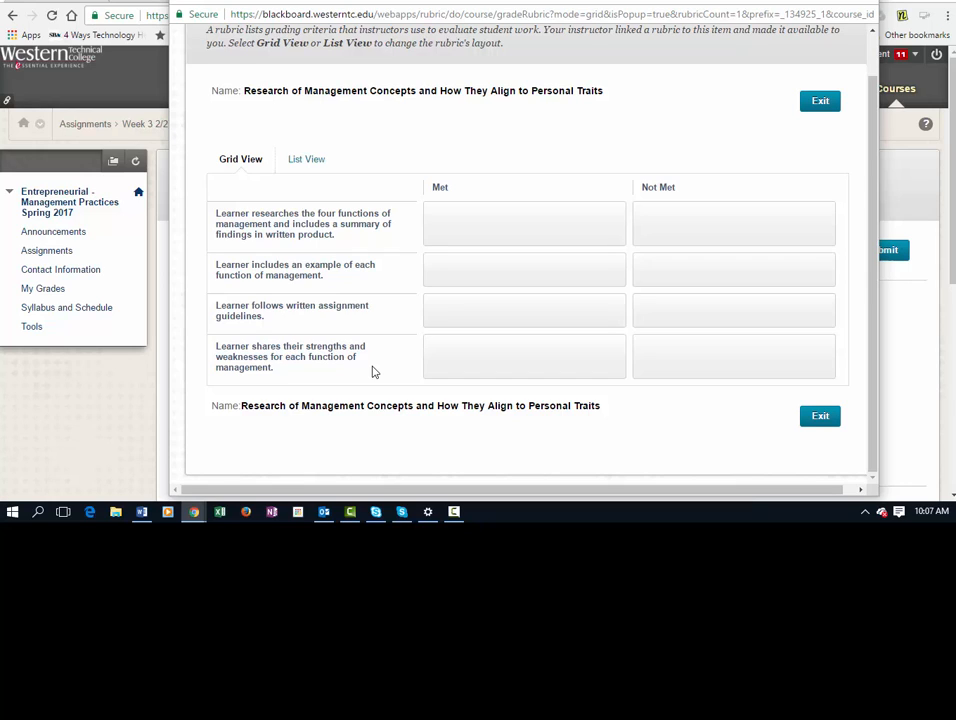
pyautogui.moveTo(257, 346)
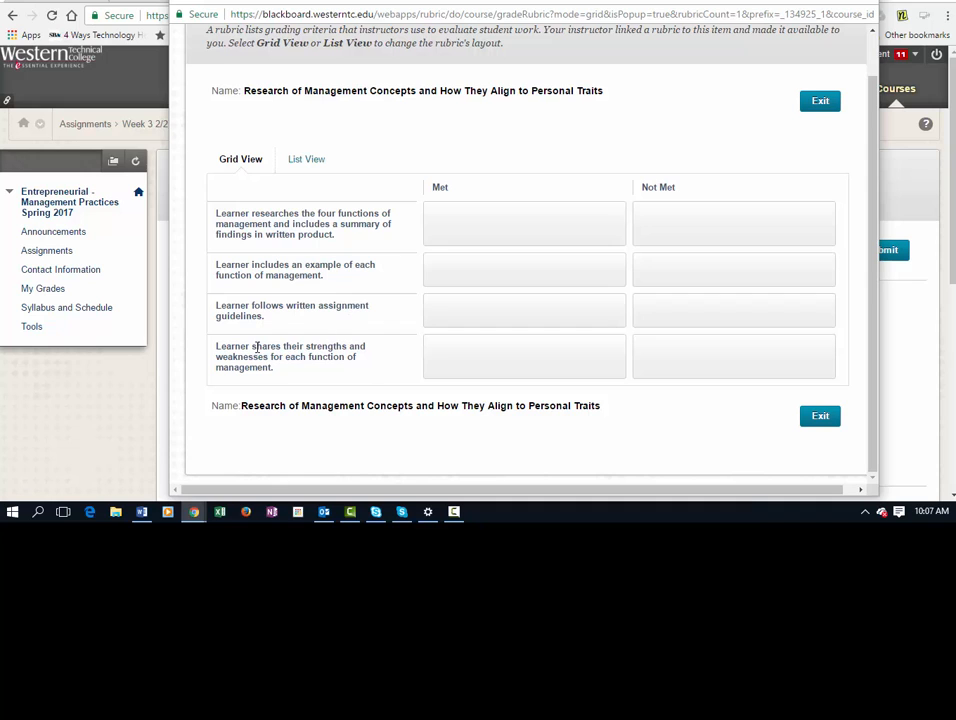